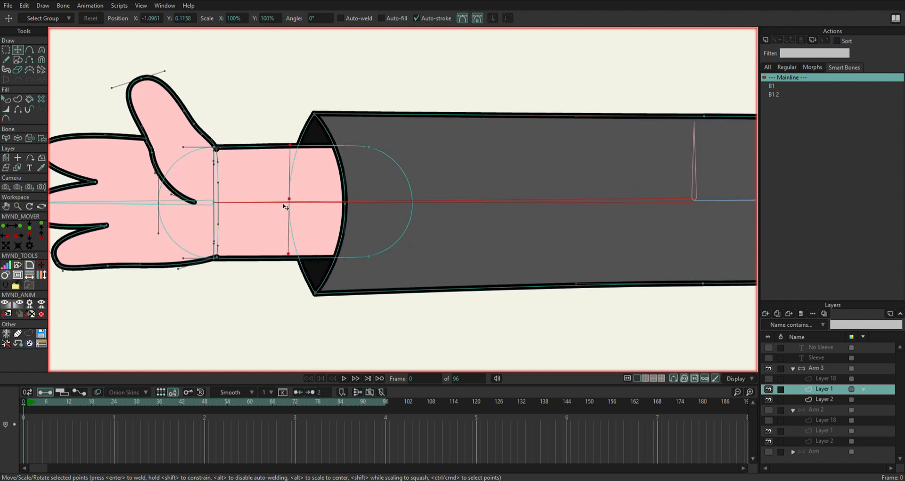
Drag the forearm bone to bend the arm at the elbow.
drag(287, 206, 313, 203)
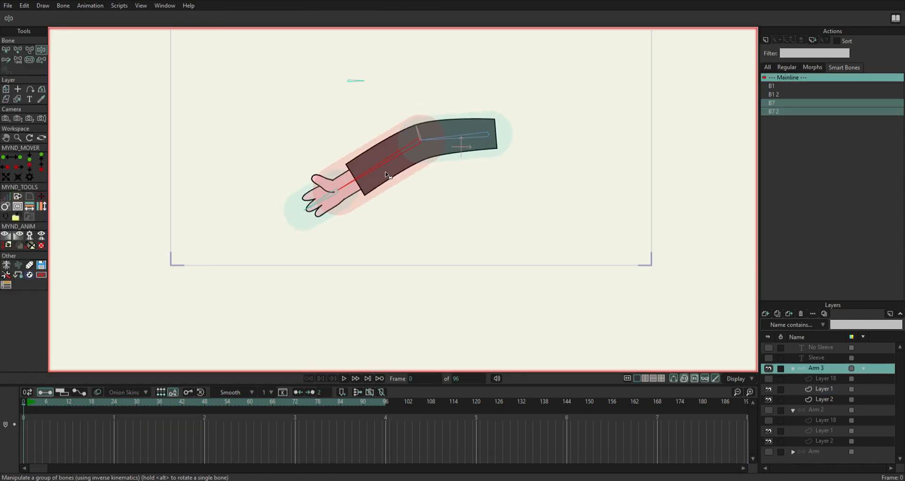
Drag the forearm back so the arm is straight again, ready for bone B1's constraints.
drag(386, 175, 397, 196)
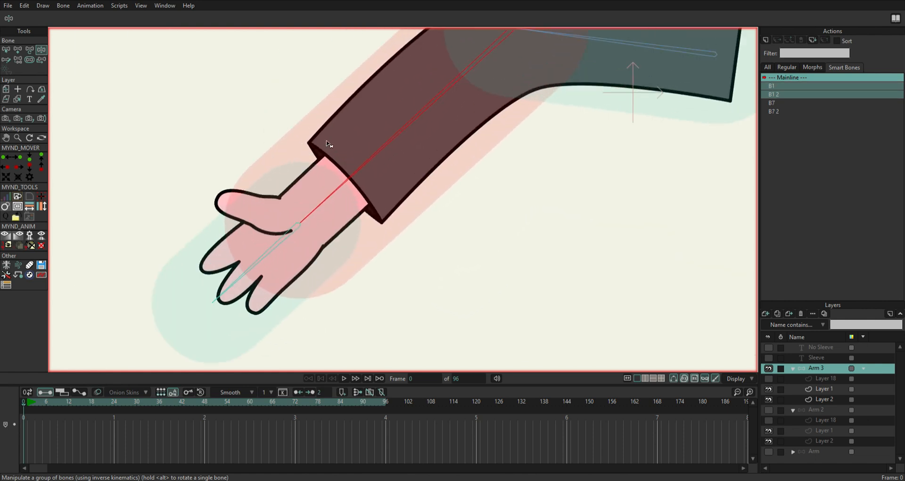
drag(329, 143, 307, 120)
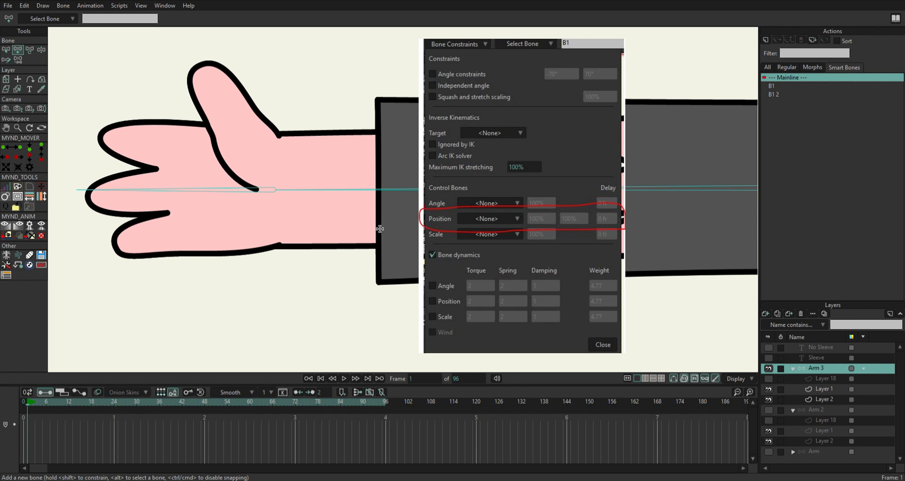
Close the Bone Constraints window.
click(603, 345)
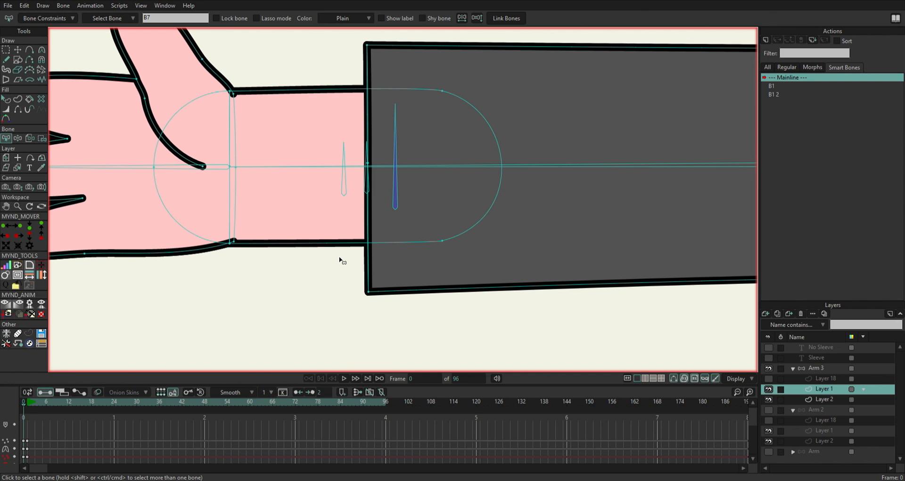
Name one small sleeve bone 'A', then select the other small bone near the wrist.
click(344, 173)
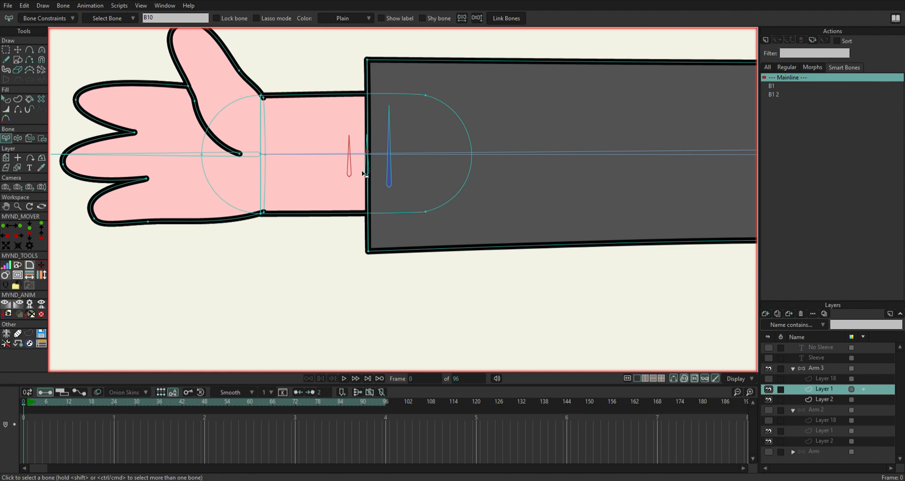
mouse_move(234, 89)
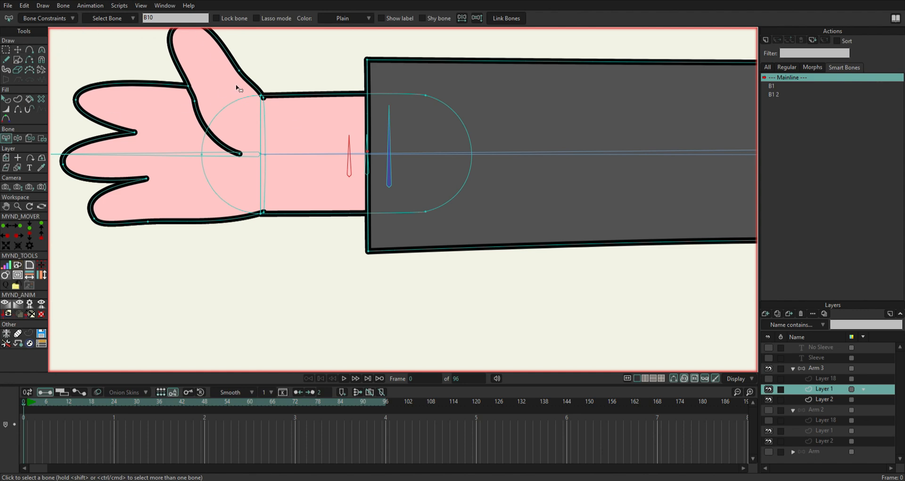
mouse_move(80, 47)
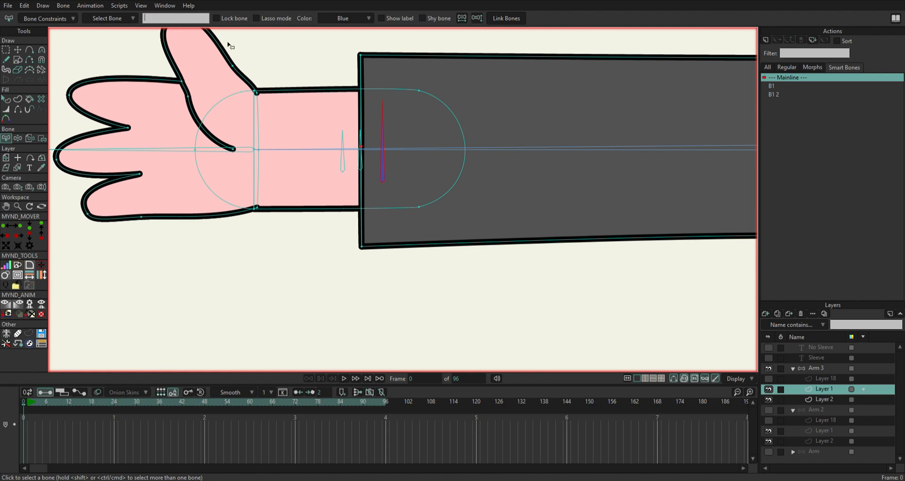
text(A)
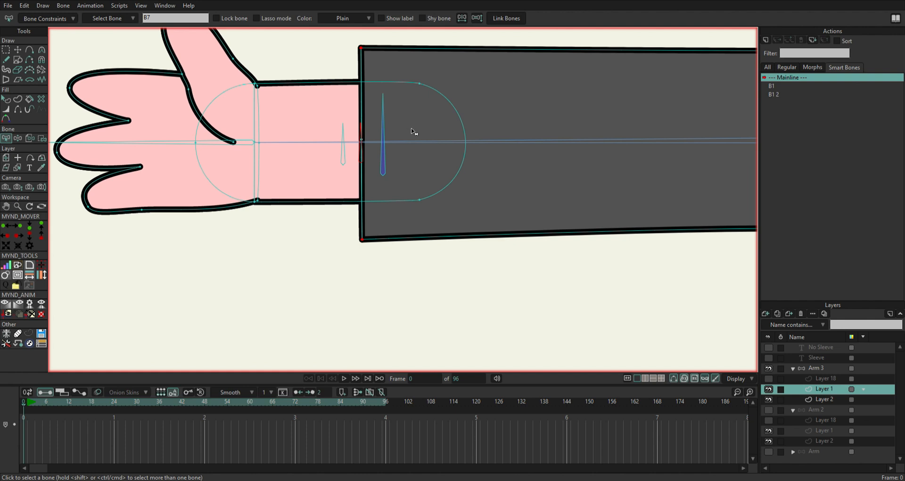
mouse_move(350, 131)
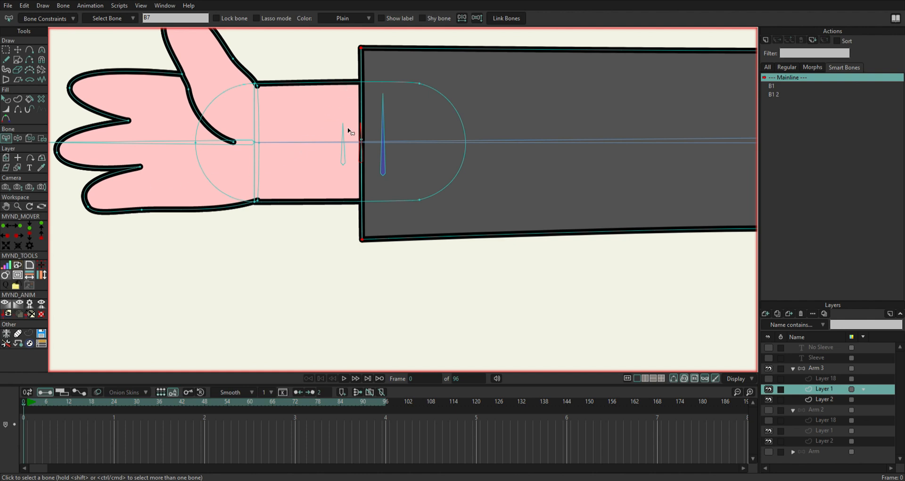
click(45, 18)
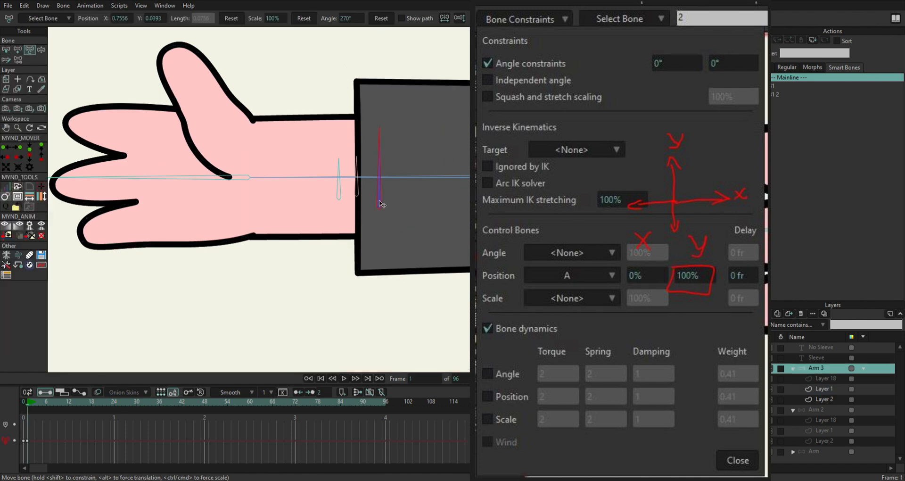
Confirm bone 2's position constraint and move bone A to test the sleeve tilt.
click(737, 461)
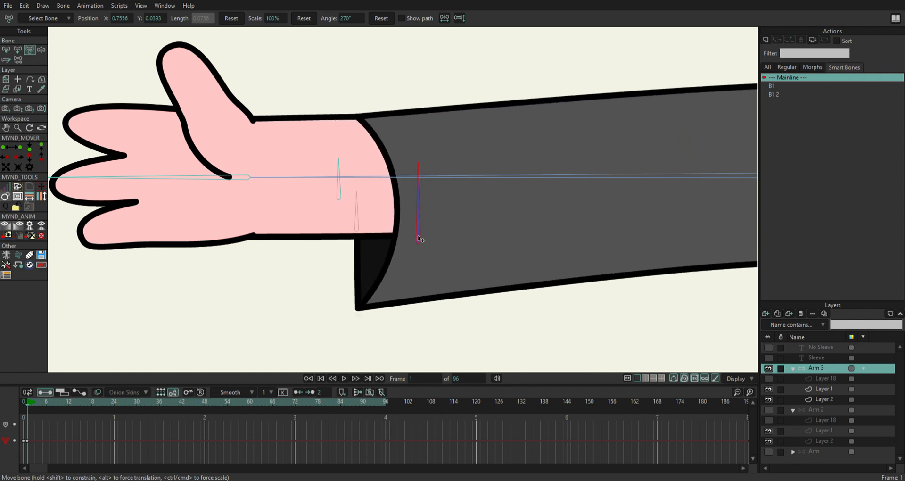
drag(419, 240, 415, 180)
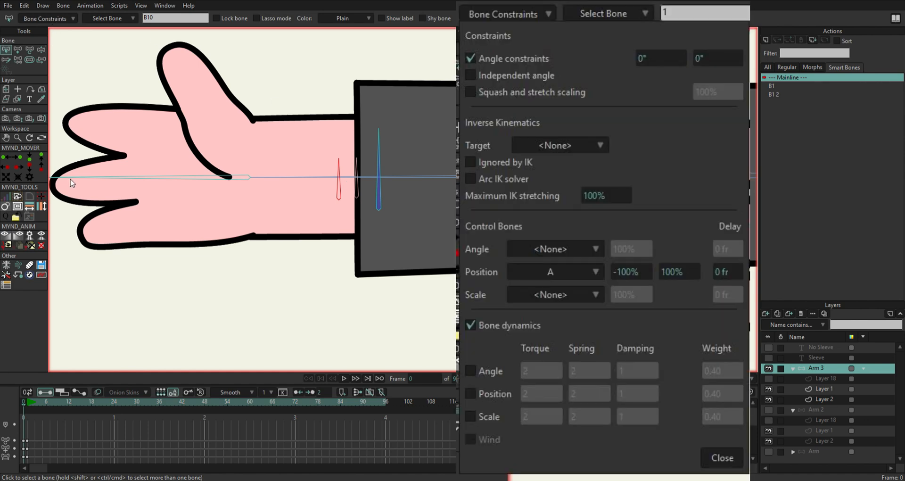
mouse_move(146, 183)
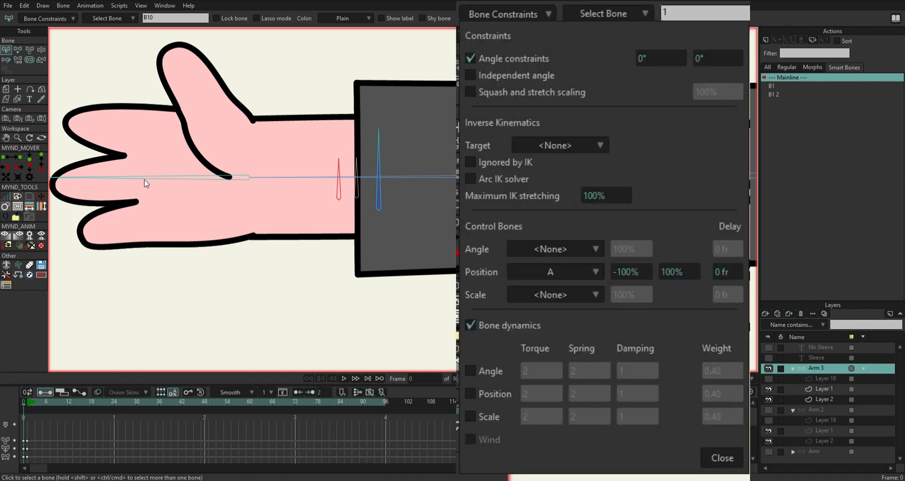
mouse_move(121, 186)
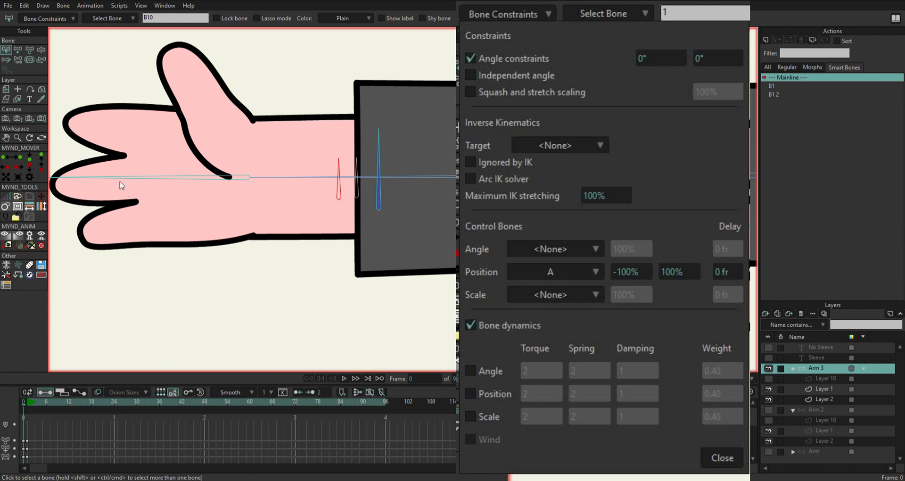
mouse_move(118, 178)
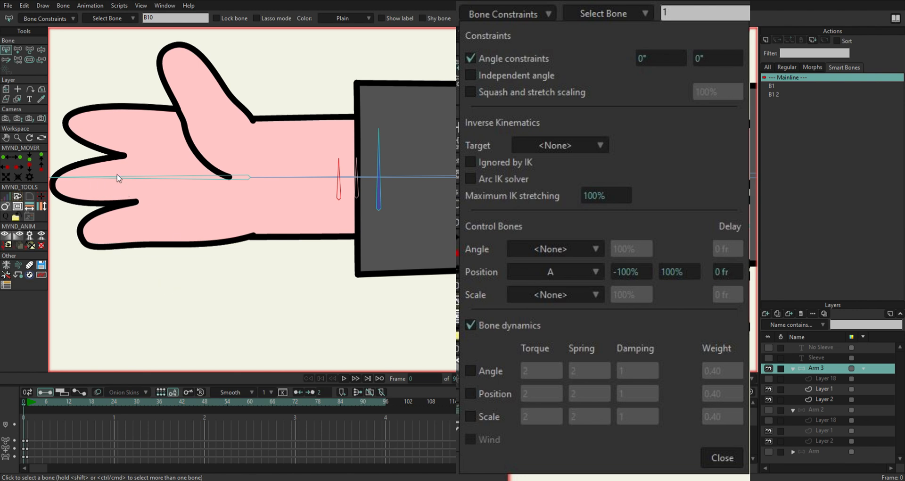
mouse_move(332, 182)
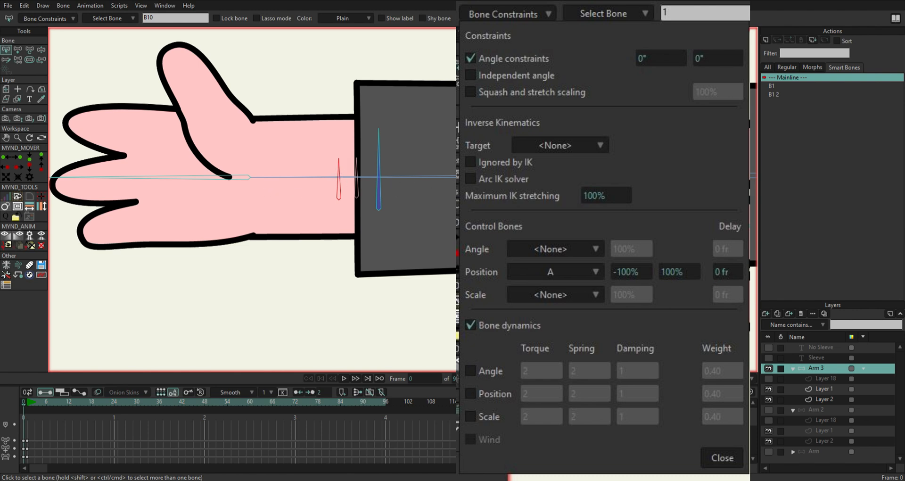
mouse_move(300, 187)
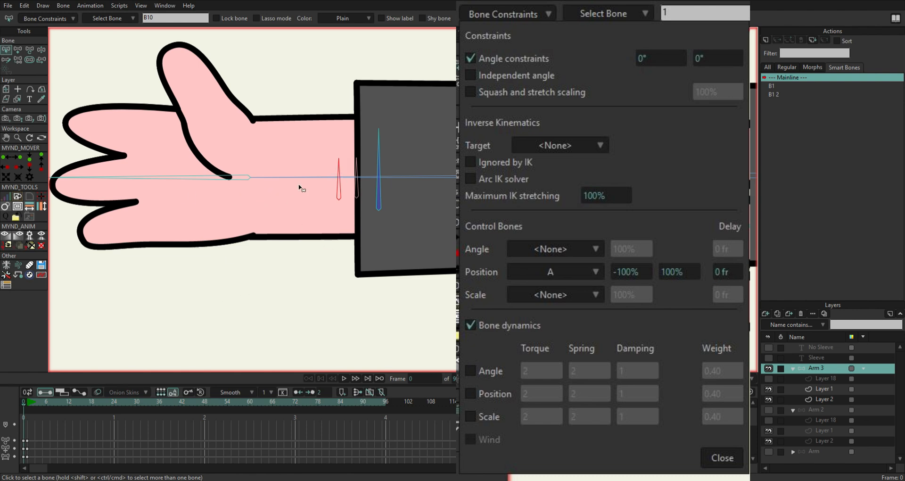
mouse_move(359, 175)
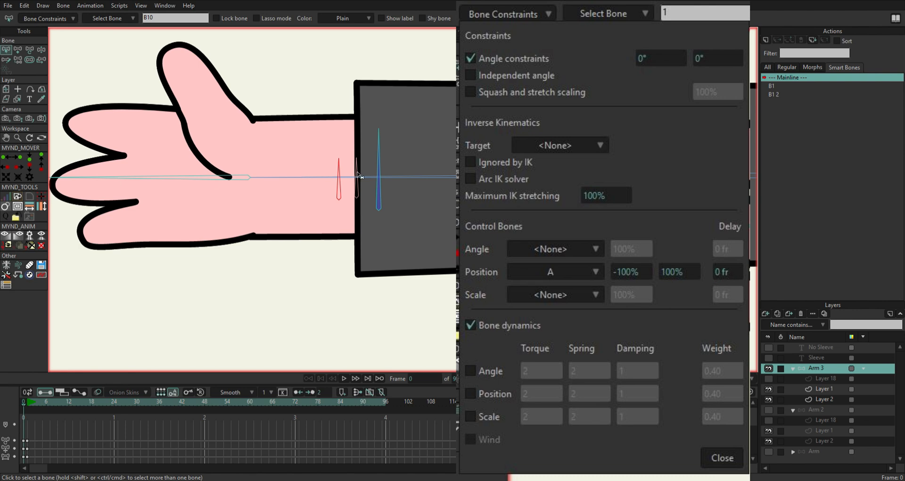
mouse_move(350, 177)
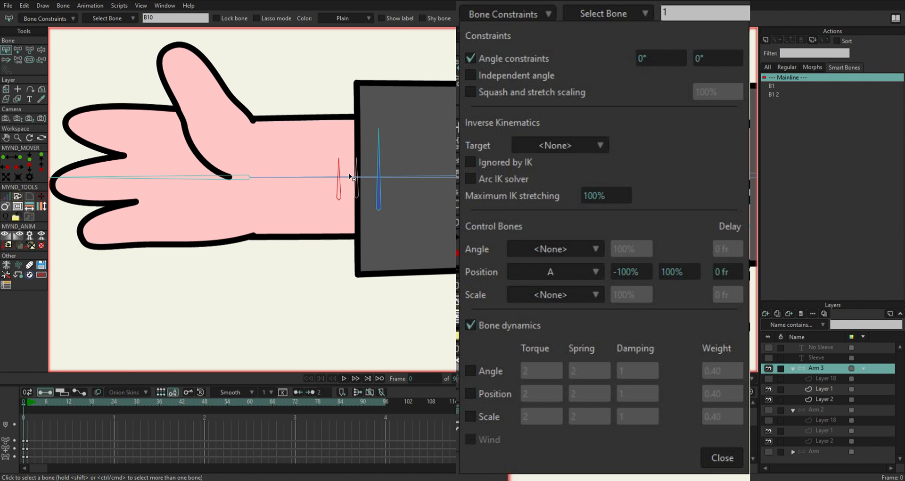
mouse_move(144, 186)
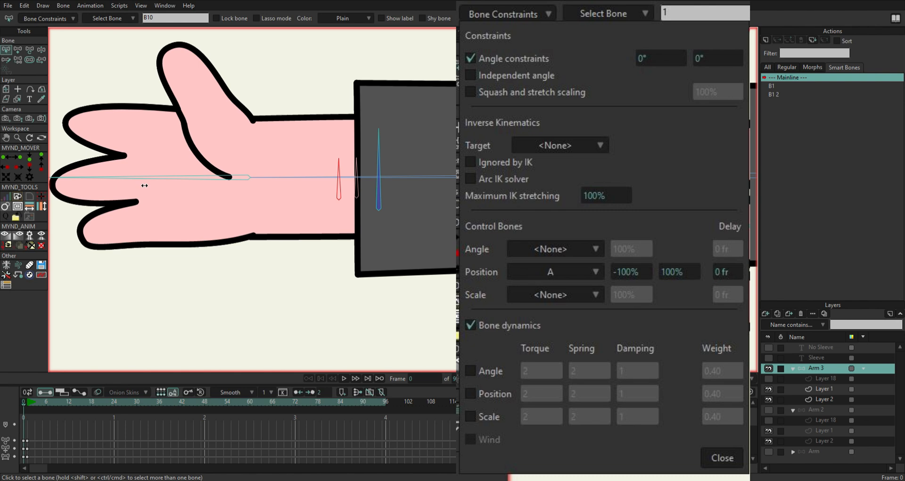
mouse_move(185, 217)
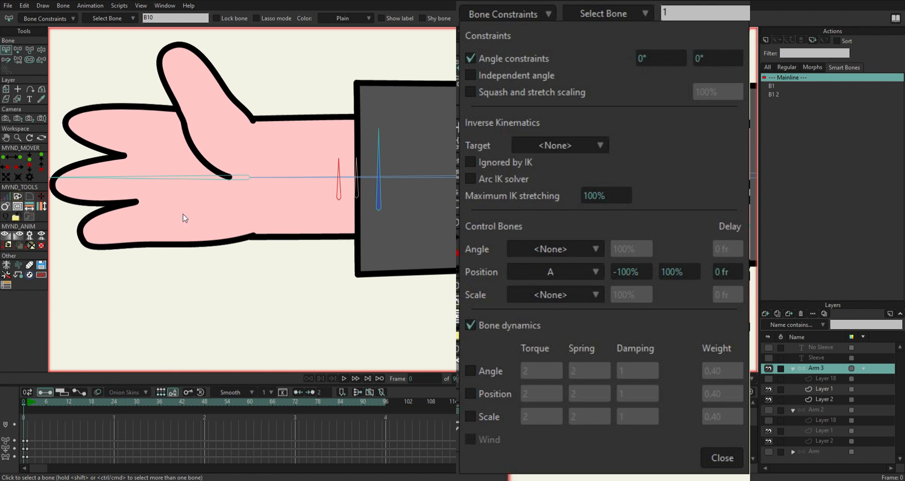
Confirm bone 1's position constraint following bone A at -100% X, 100% Y.
click(27, 403)
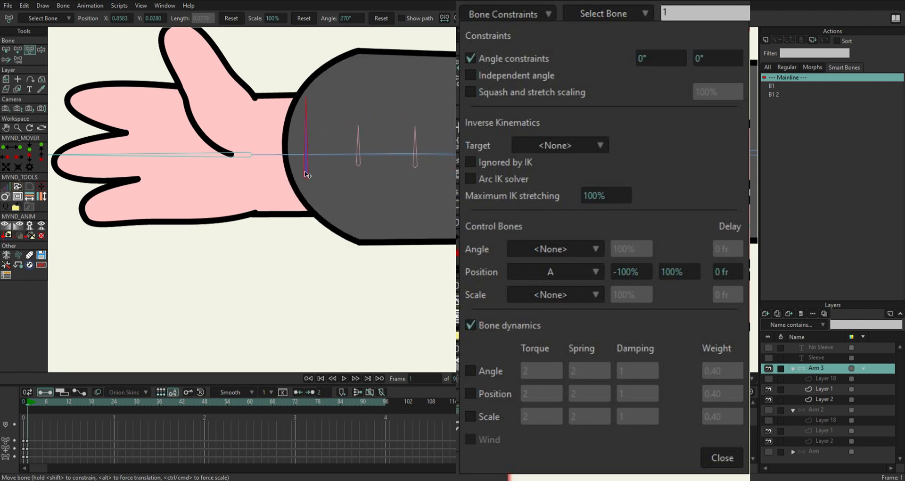
click(722, 457)
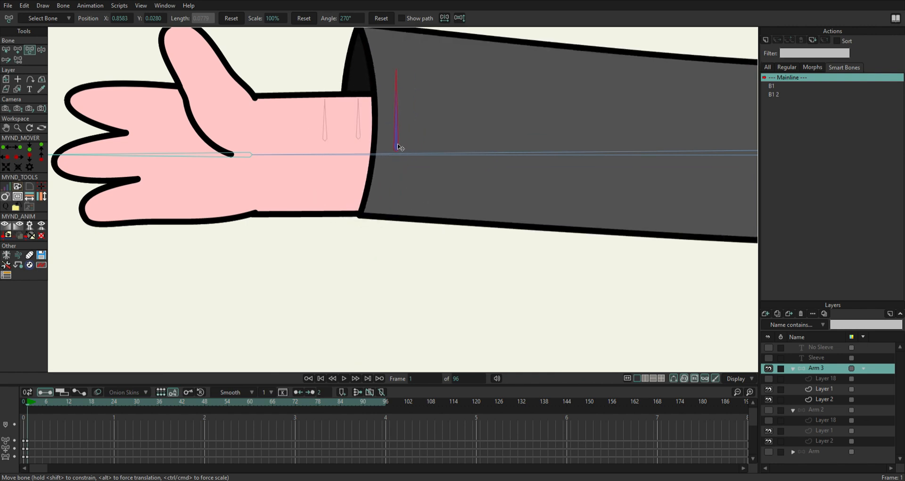
Bend the arm at the elbow on frame 1, preparing to tilt the sleeve opening.
drag(398, 147, 398, 194)
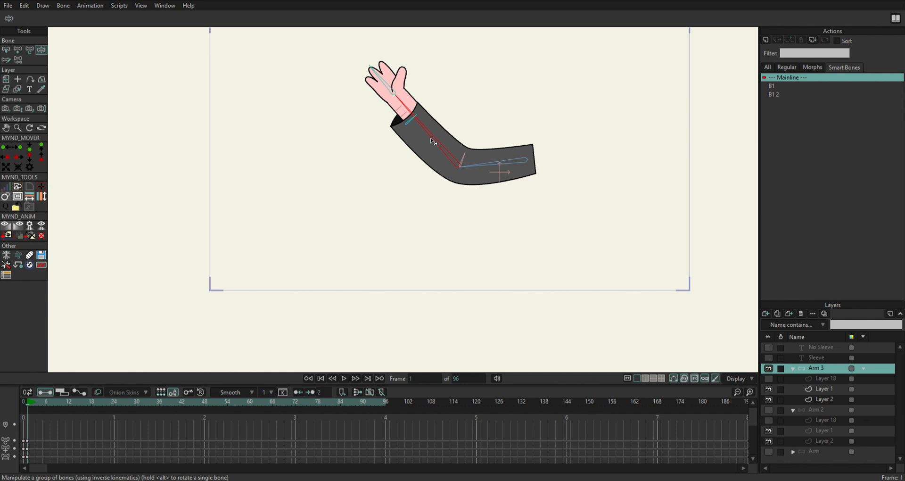
click(114, 400)
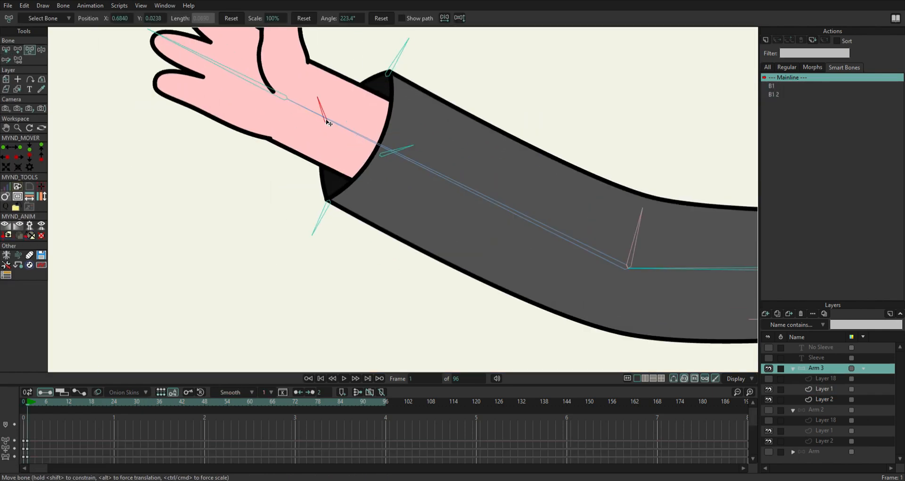
Pose bone A and the sleeve edge, pose the arm at frame 61, and review at frame 12.
drag(323, 110, 358, 254)
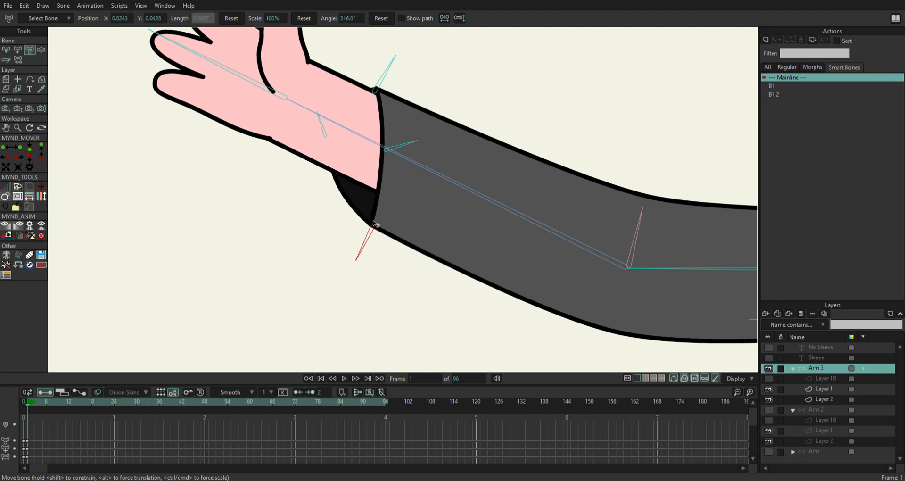
drag(375, 224, 326, 139)
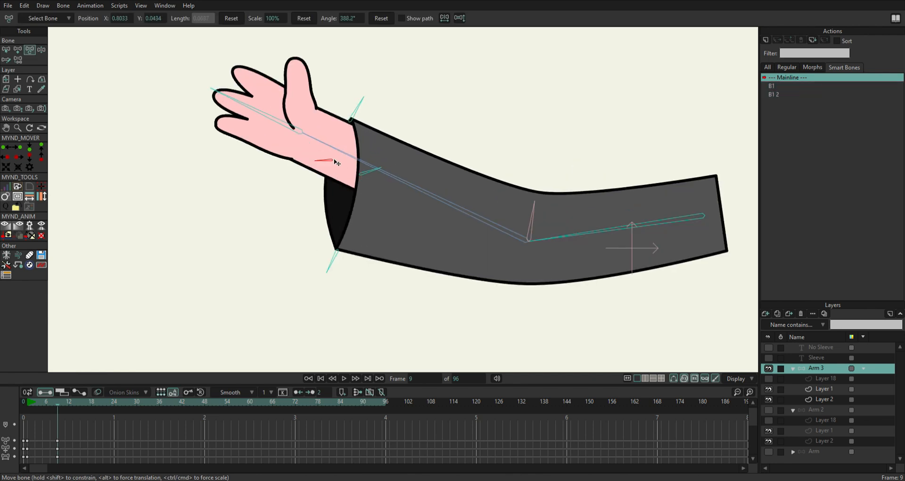
click(50, 407)
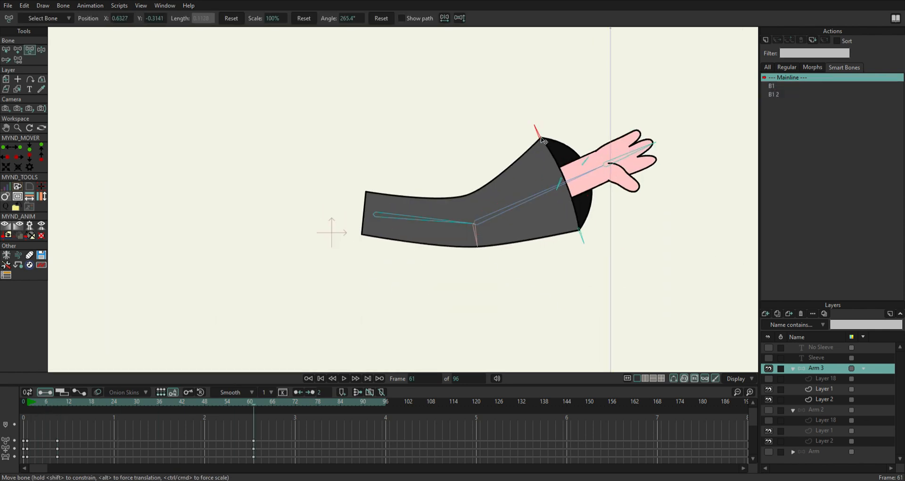
drag(543, 141, 580, 250)
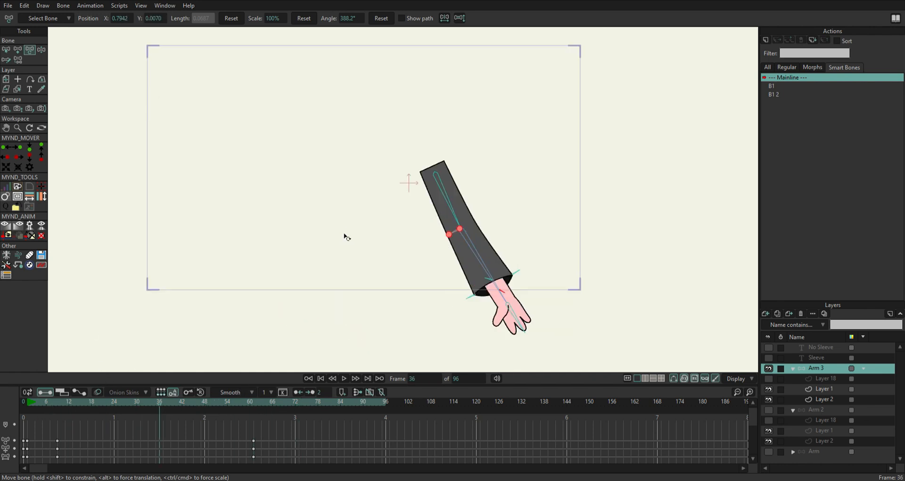
click(63, 402)
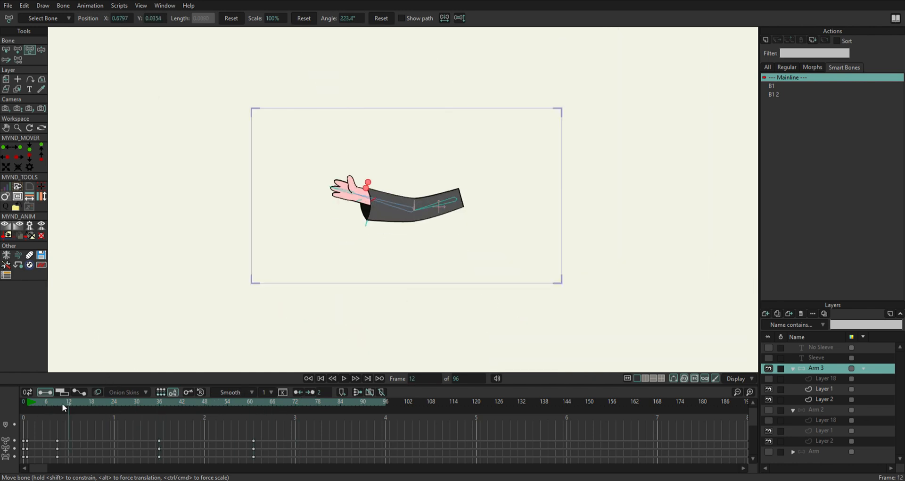